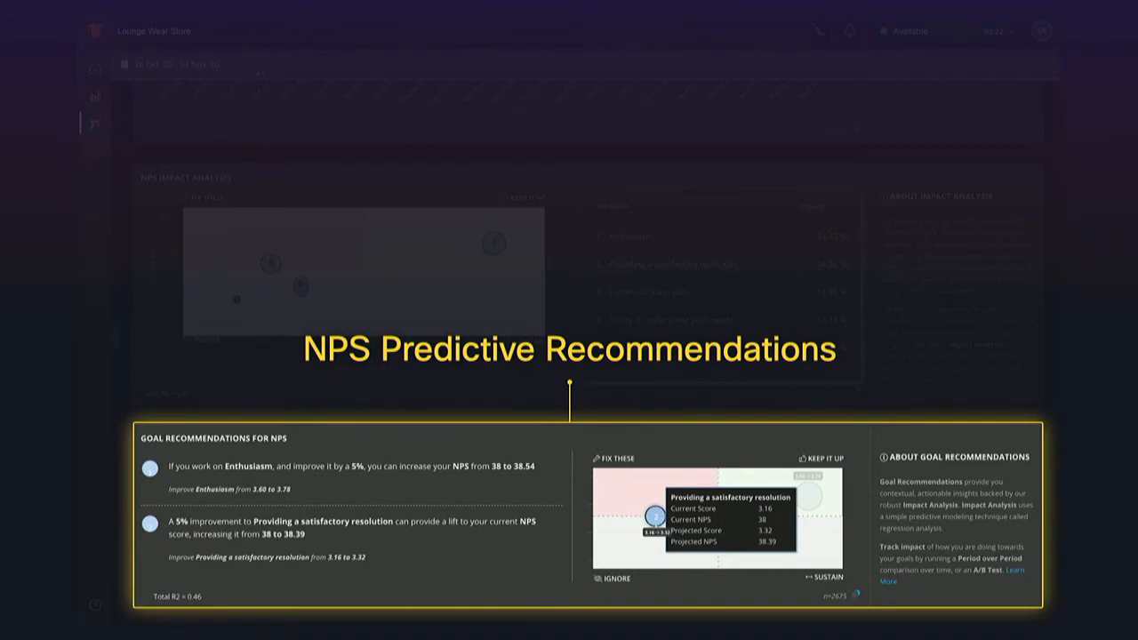
scroll("down", 3)
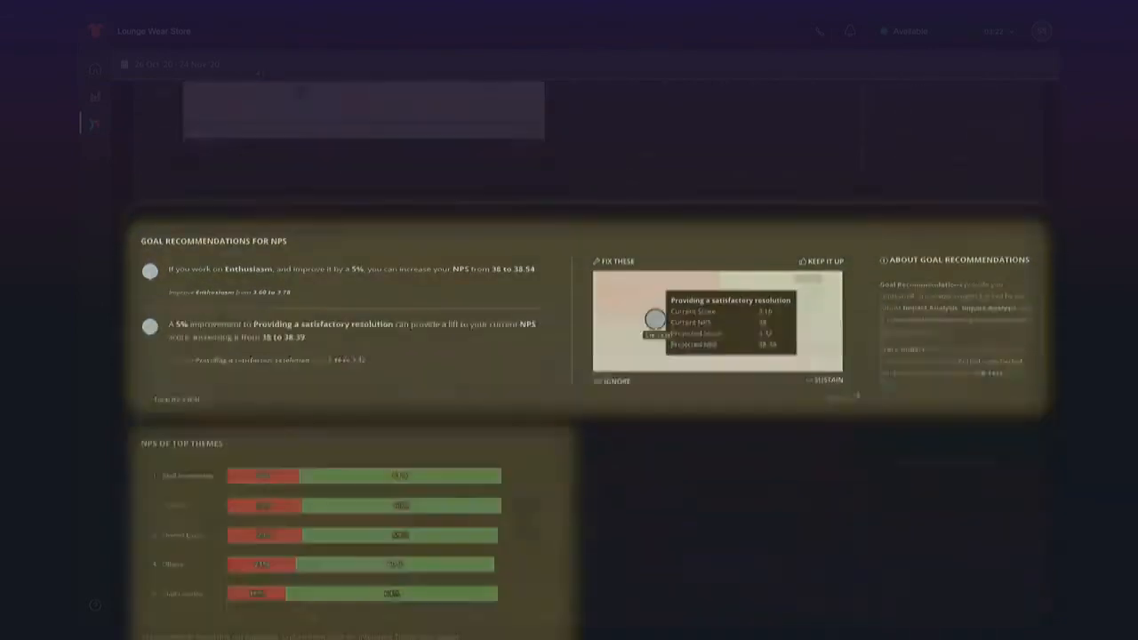